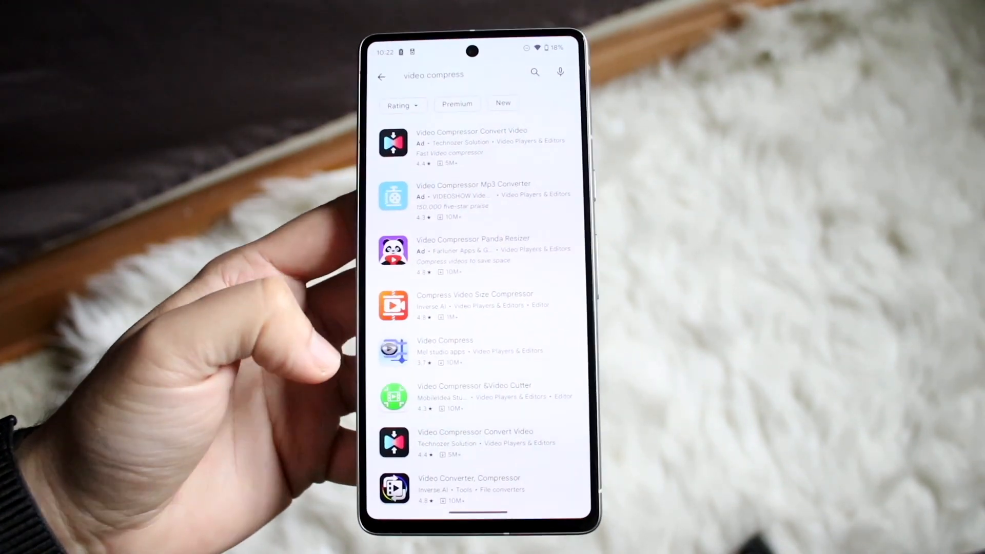
- Install Compress Video Size Compressor from its Play Store listing and launch it
click(474, 306)
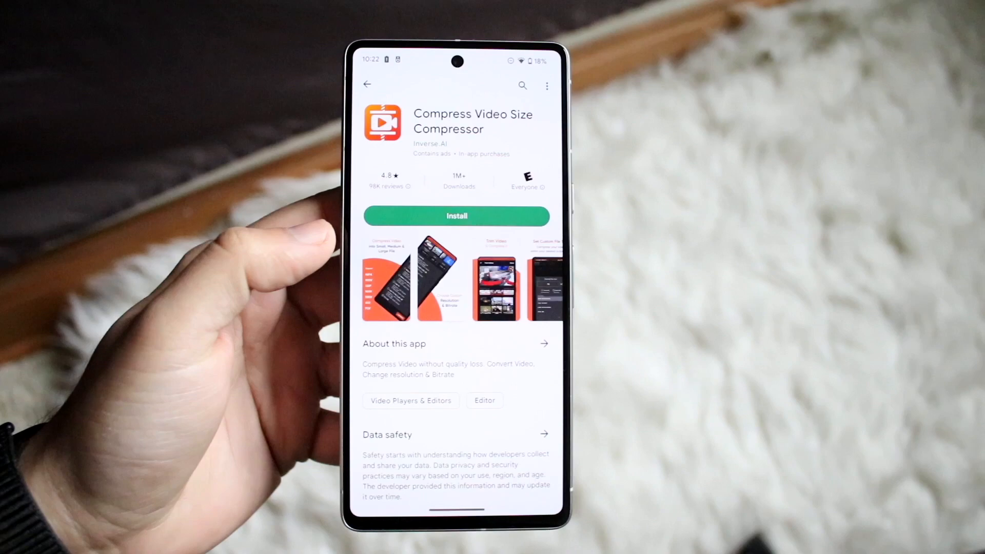
click(457, 216)
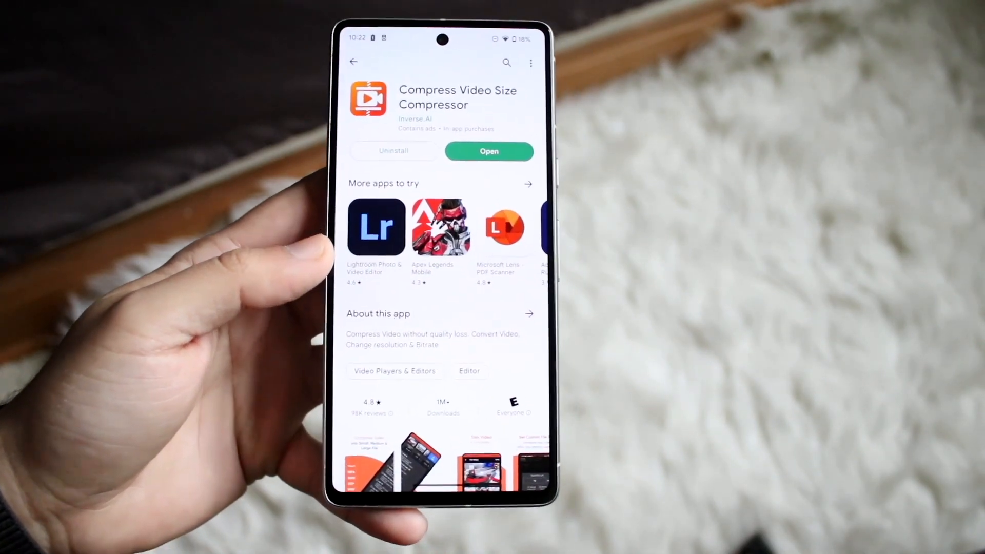
click(488, 151)
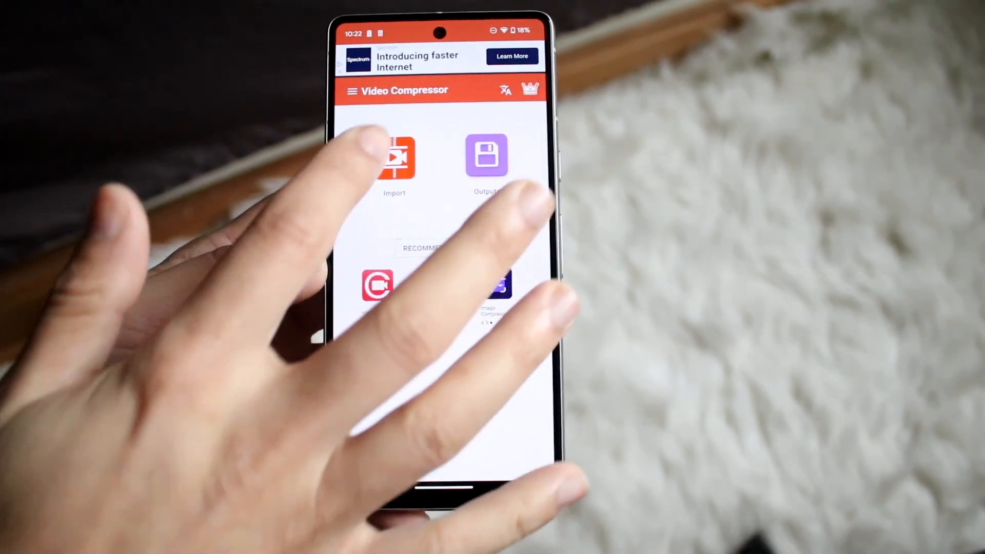
- Import a video, allow media access, and select the 27.89 MB, 8-second clip
click(394, 157)
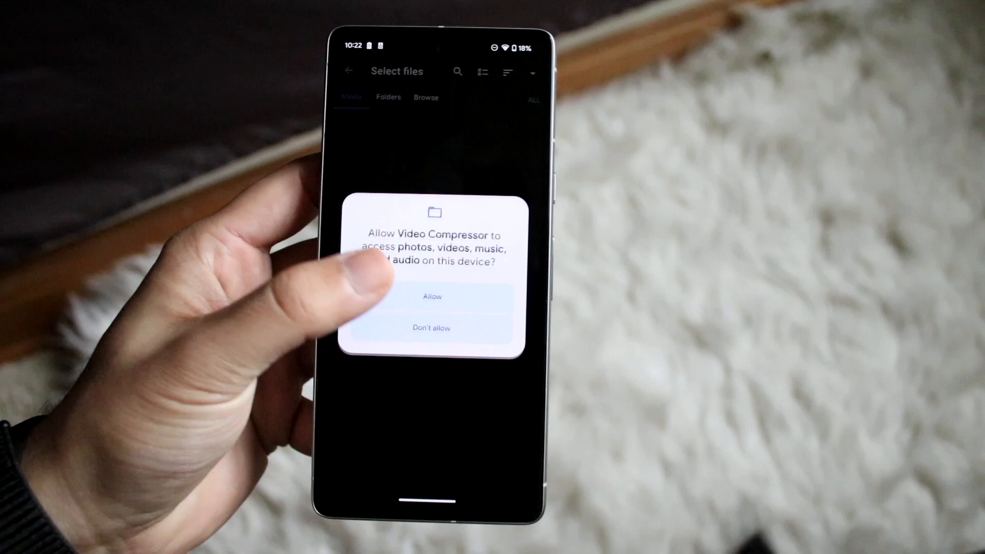
click(432, 296)
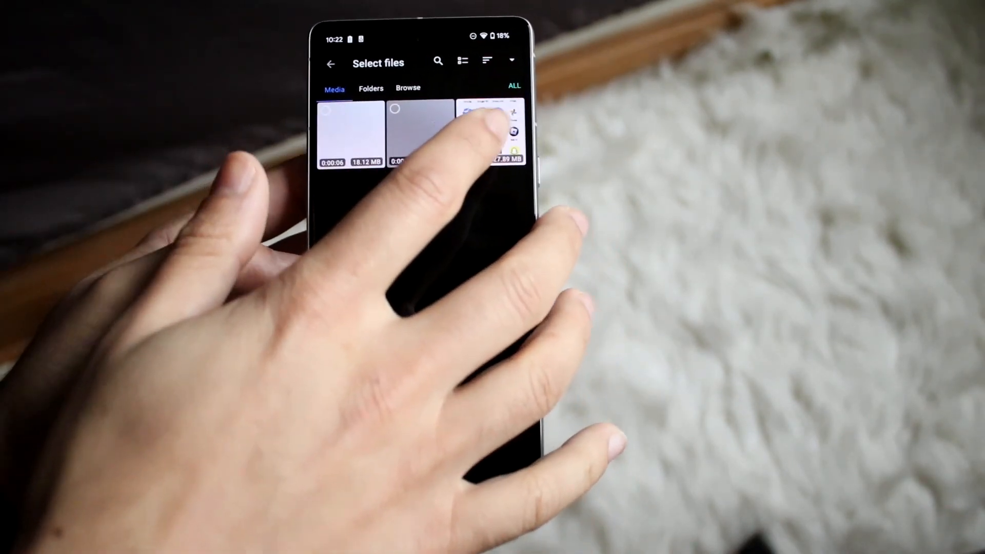
click(496, 130)
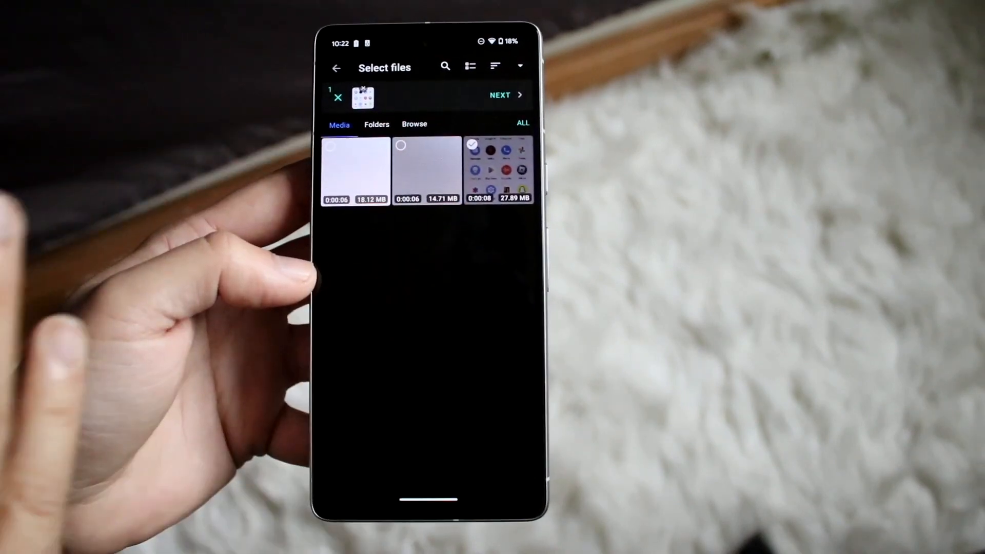
- Proceed with NEXT to the compression presets and keep Medium File selected
click(500, 95)
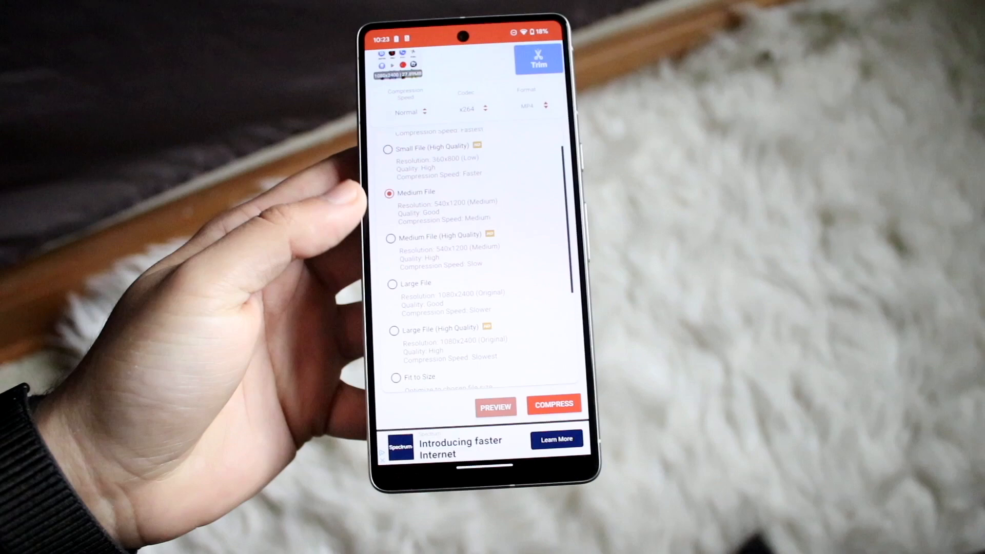
scroll(down, 3)
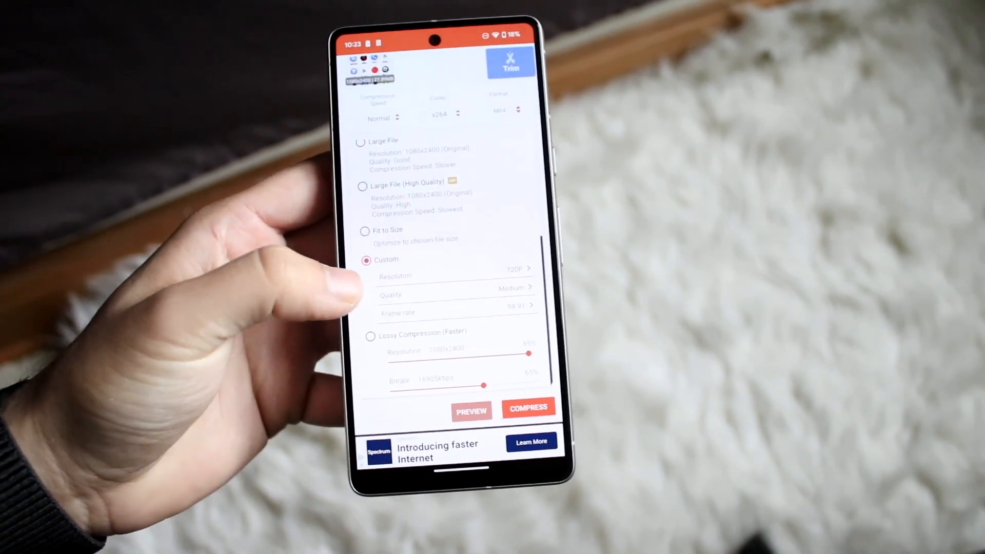
scroll(down, 3)
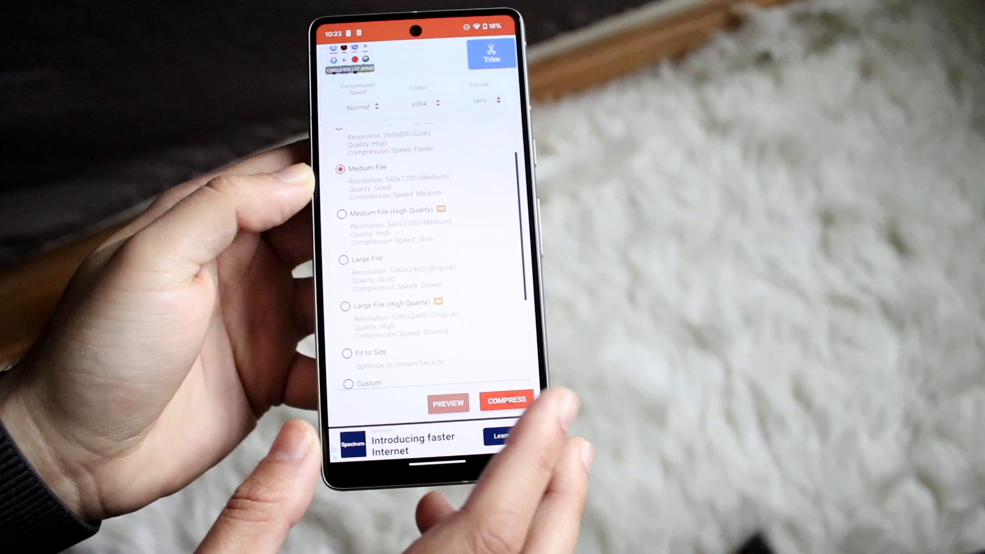
- Compress the video at Medium File, confirming START in the file name and audio dialog
click(506, 400)
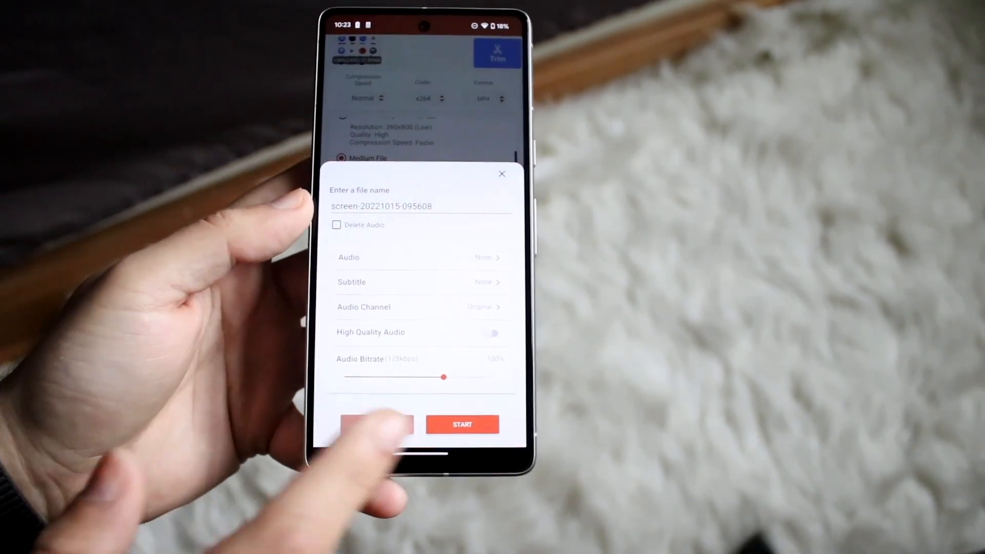
click(462, 424)
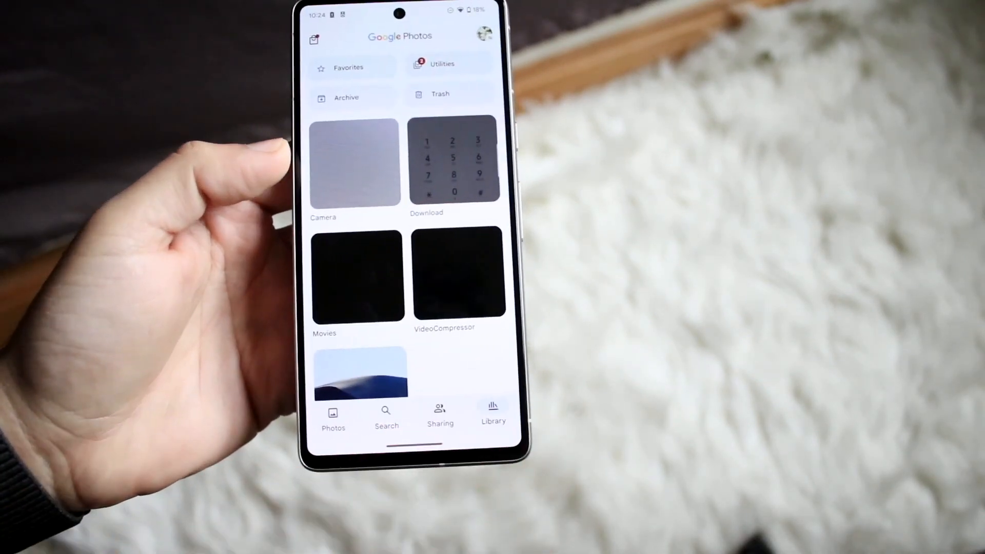
- View the VideoCompressor album holding one video dated Sat, Oct 15
click(459, 276)
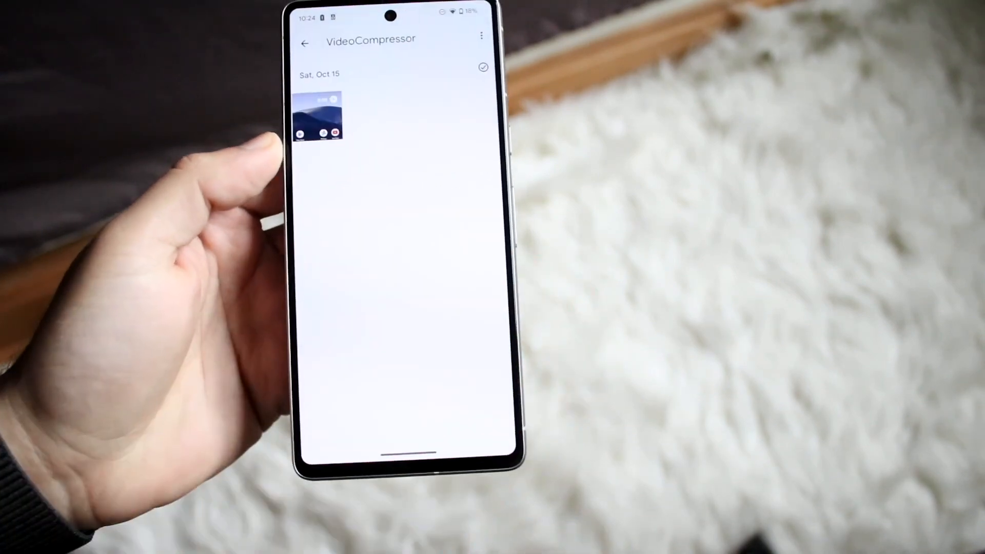